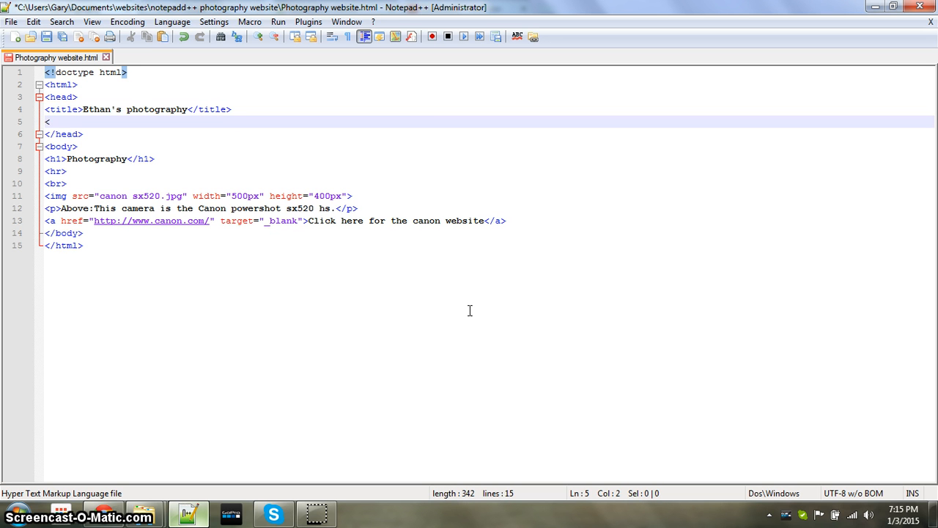
Add an opening style tag in the head, then begin a body rule with '{'.
type("s")
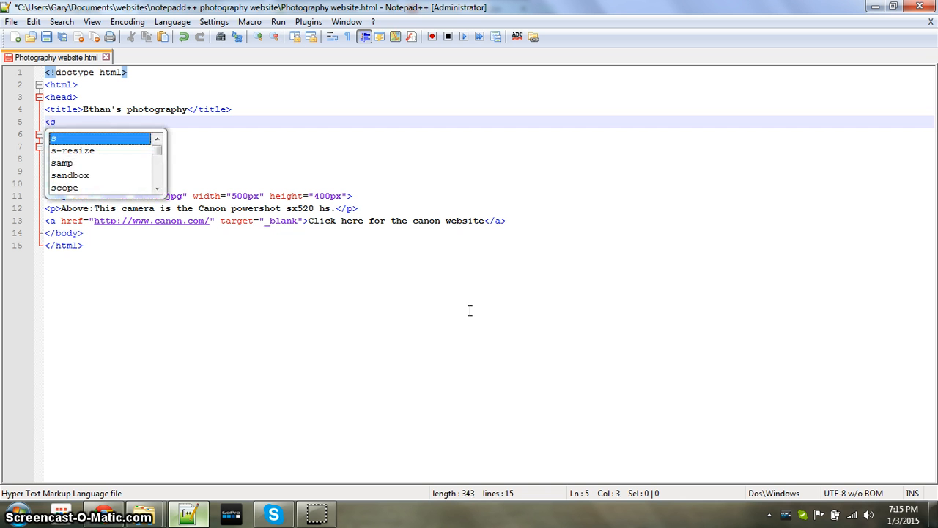
type("tyle>")
type("<")
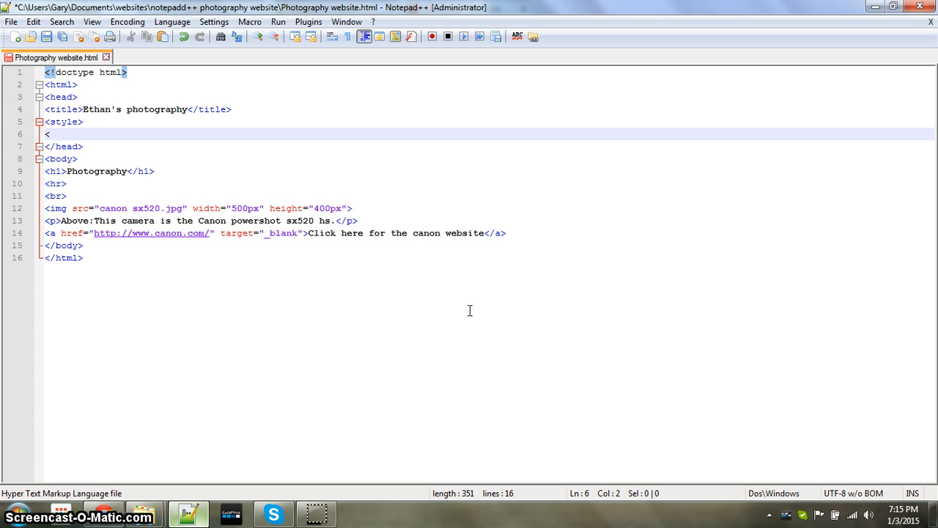
type("b")
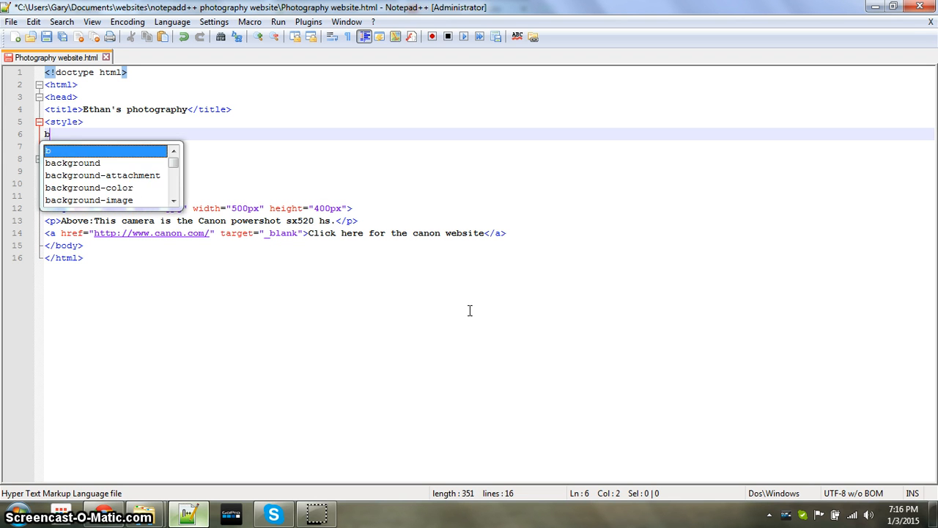
type("ody")
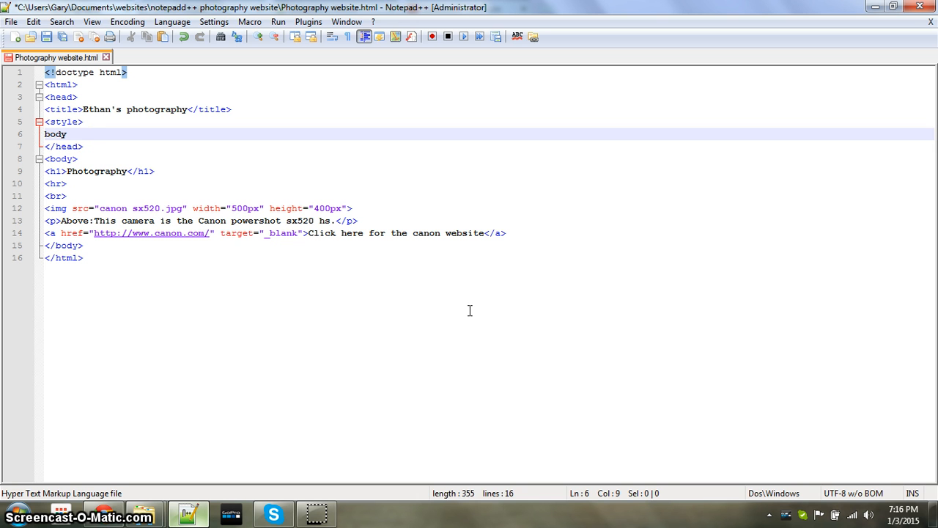
type("{")
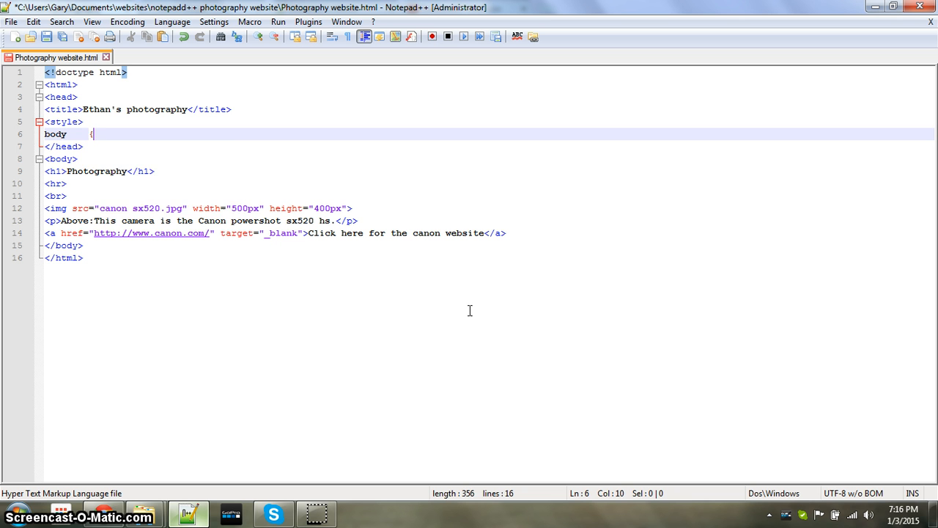
Give the body rule 'background-color:blue;' and close it with '}'.
type("{backgroun")
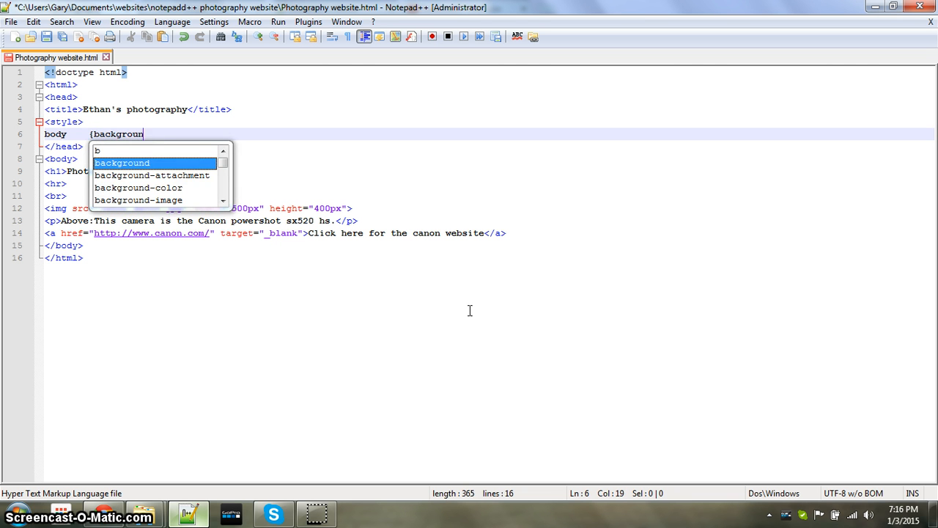
type("-")
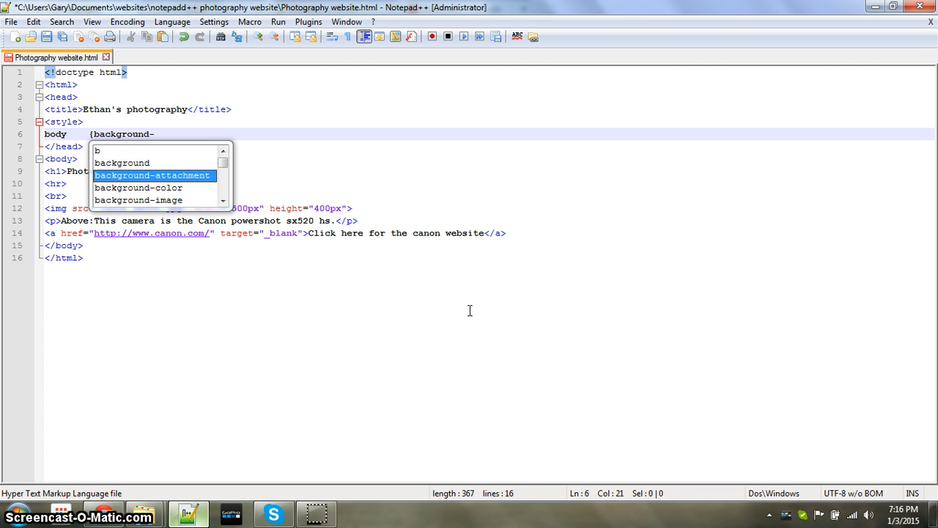
type("color")
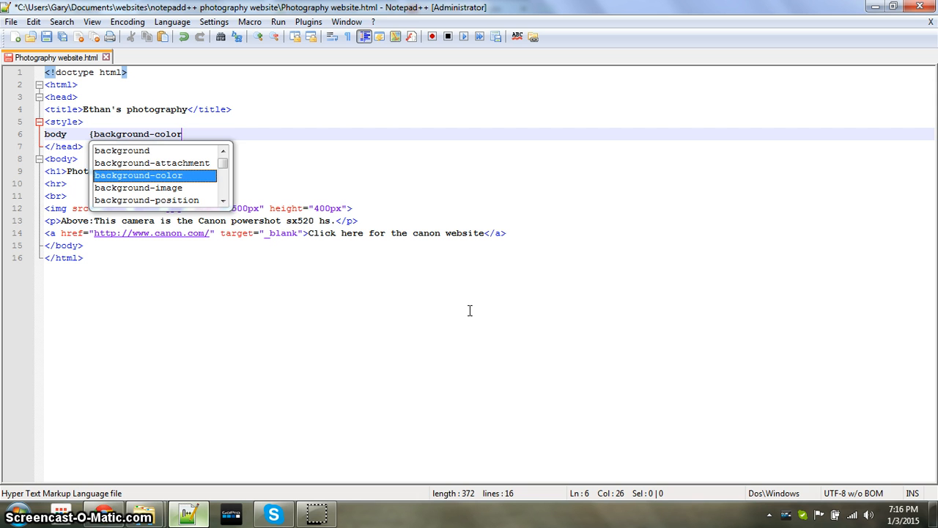
type("bl")
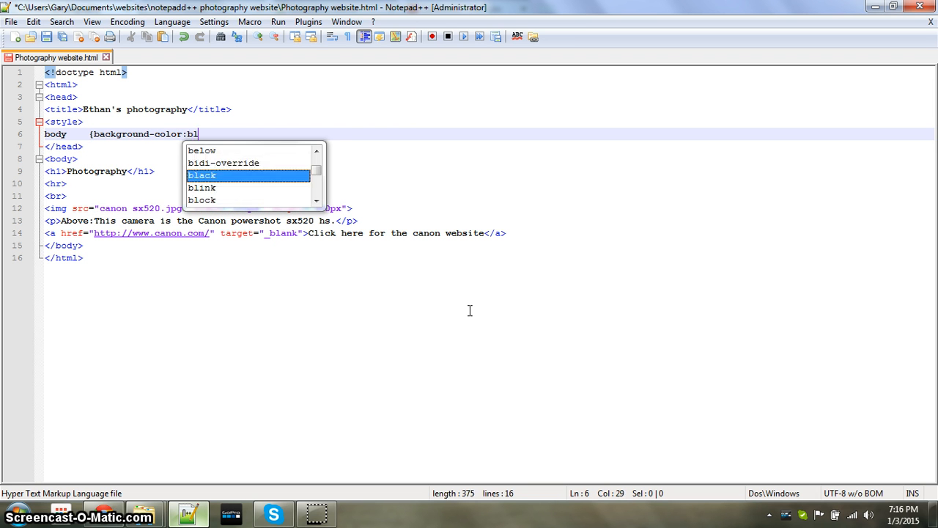
type("ue;")
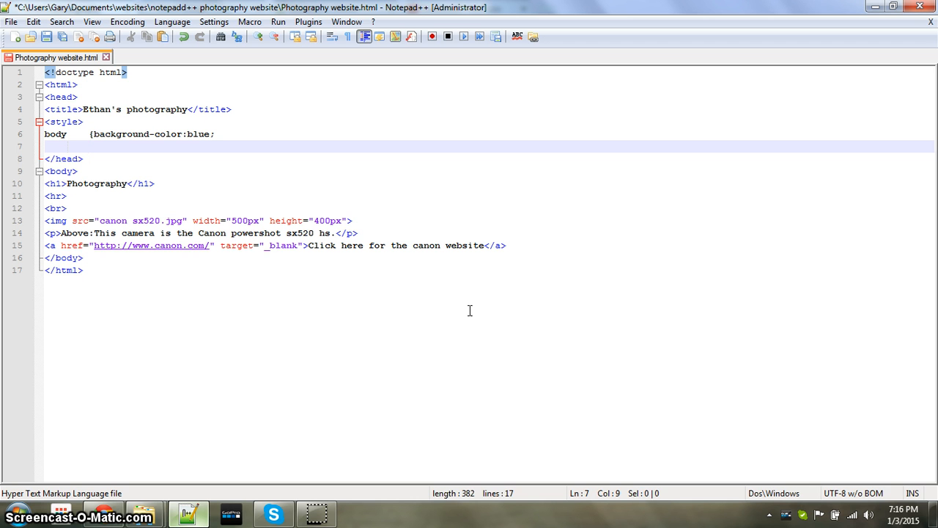
type("}")
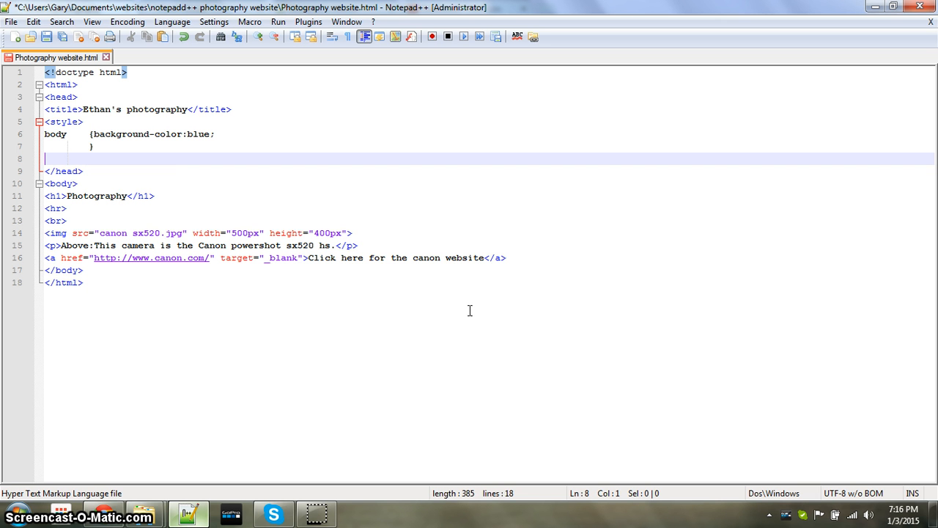
Close the style block with '</style>' and save the file.
type("</sty")
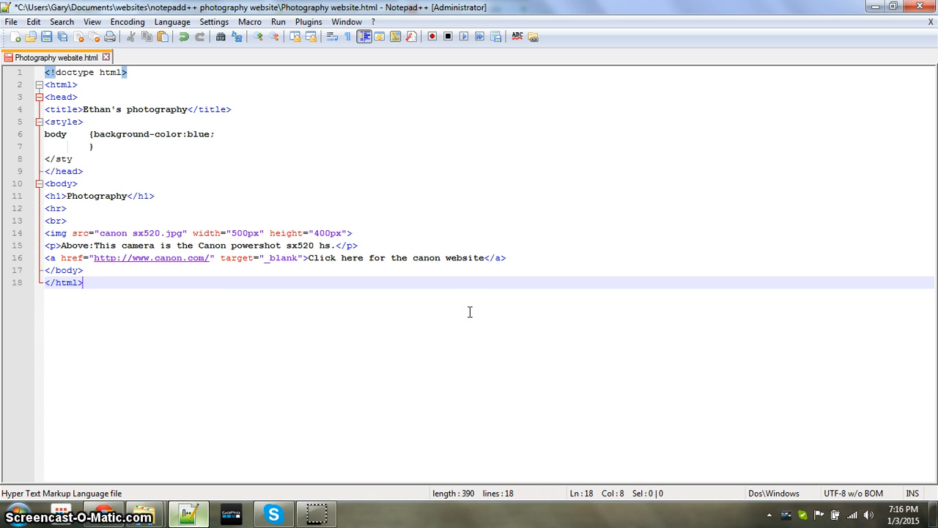
left_click(119, 158)
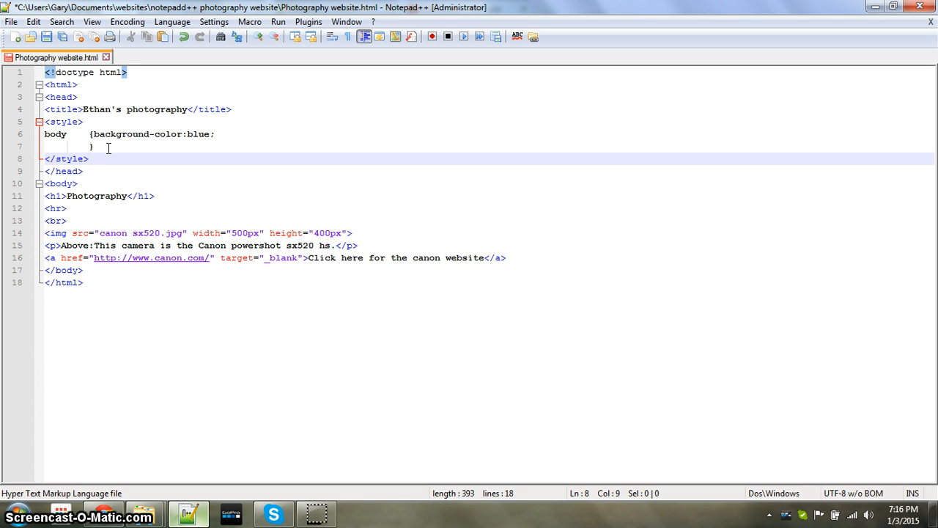
mouse_move(127, 180)
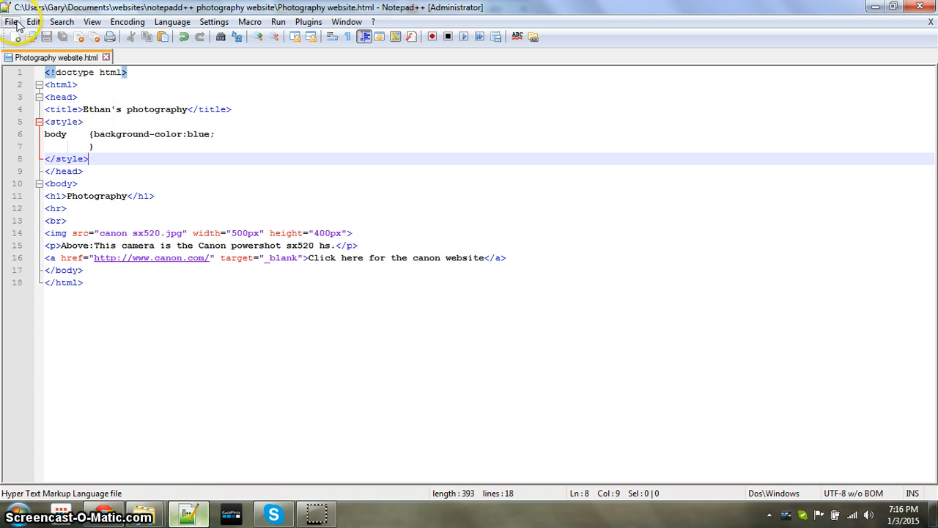
Reload the photography page tab in Chrome to show the blue background.
left_click(11, 21)
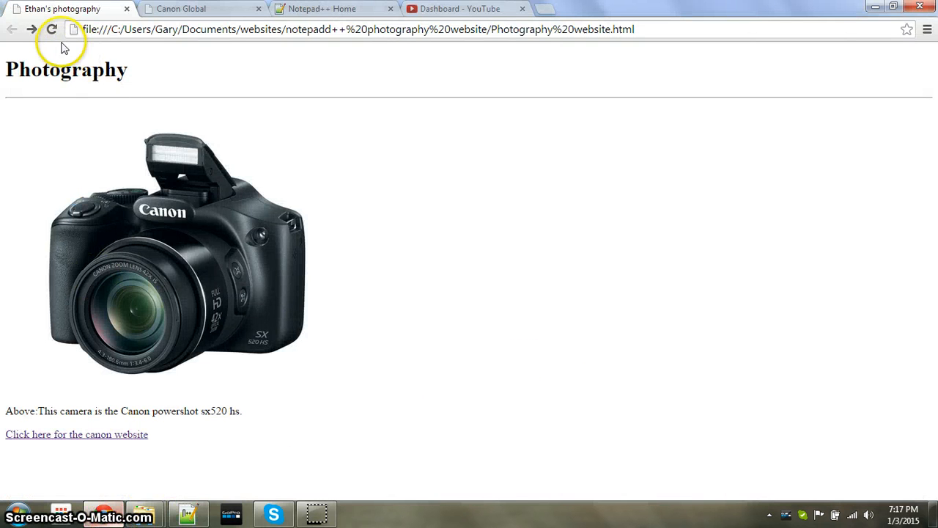
left_click(52, 30)
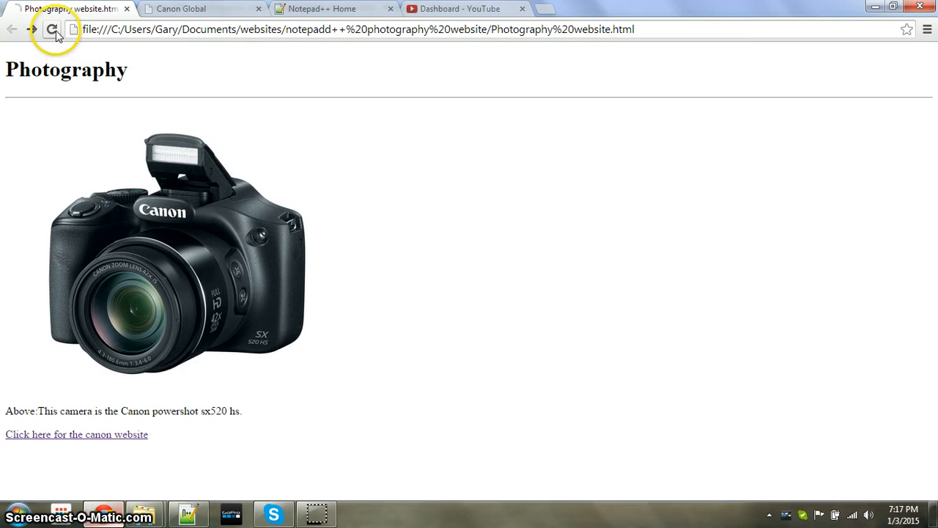
left_click(51, 29)
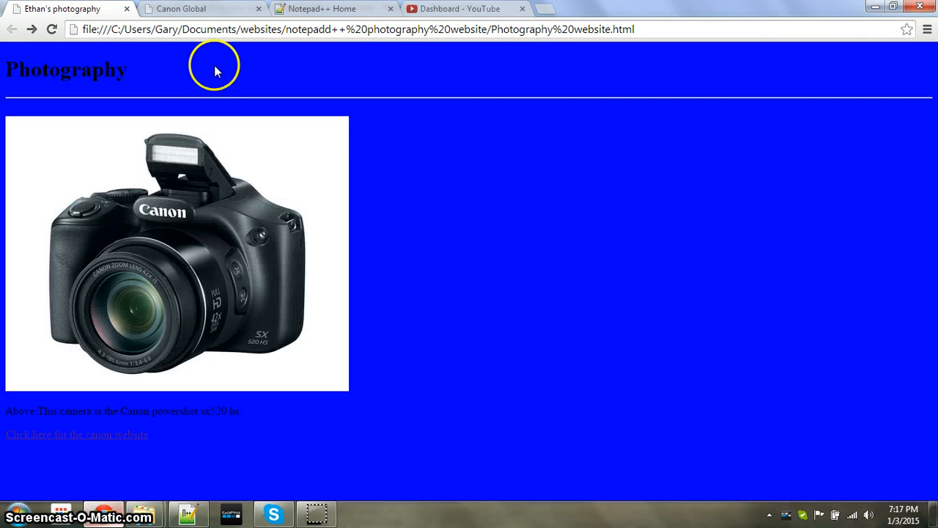
mouse_move(824, 401)
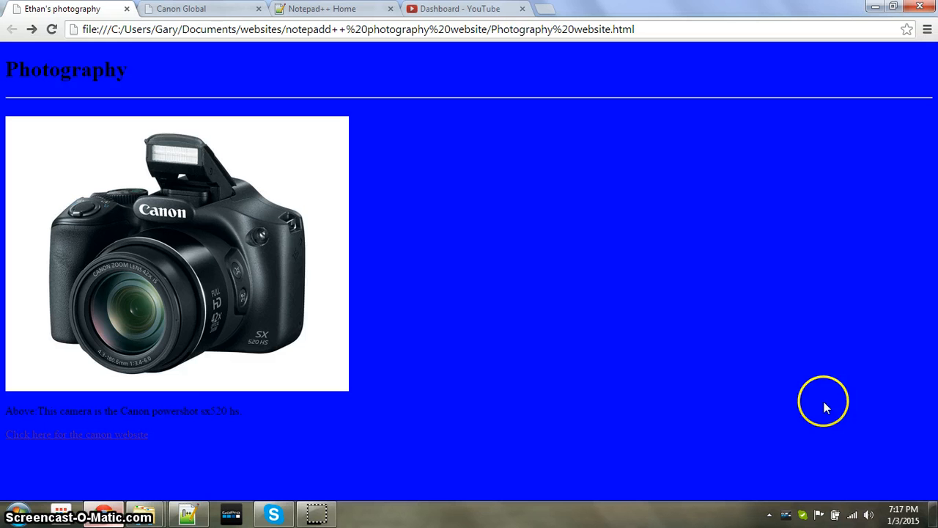
mouse_move(209, 483)
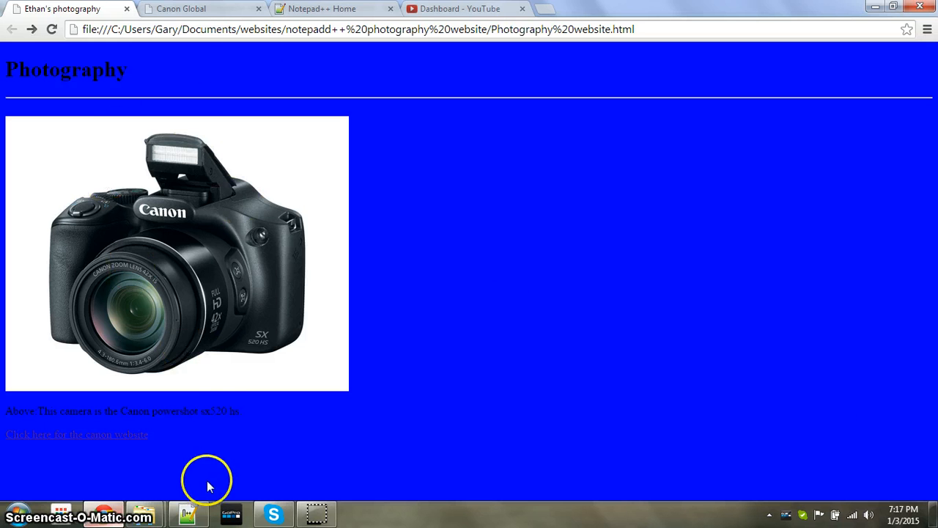
Return to the photography page source in Notepad++ from the taskbar.
left_click(187, 513)
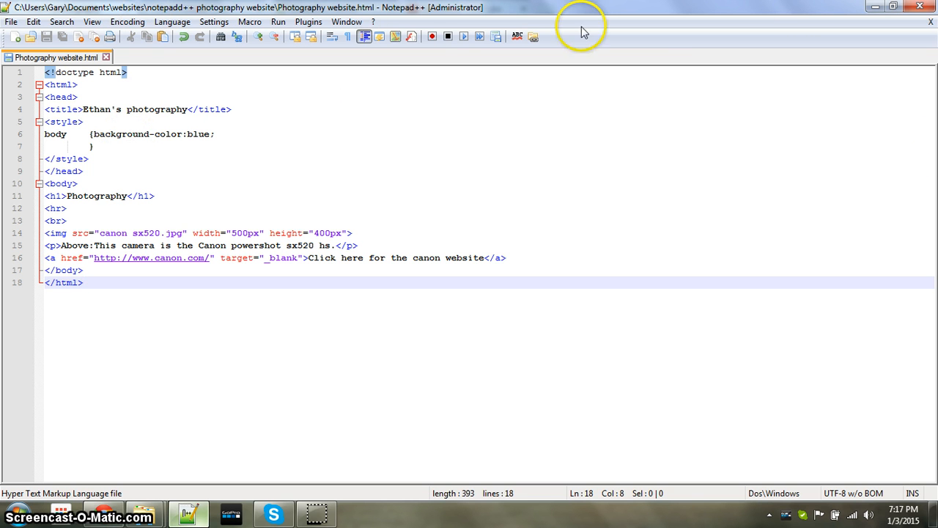
mouse_move(646, 173)
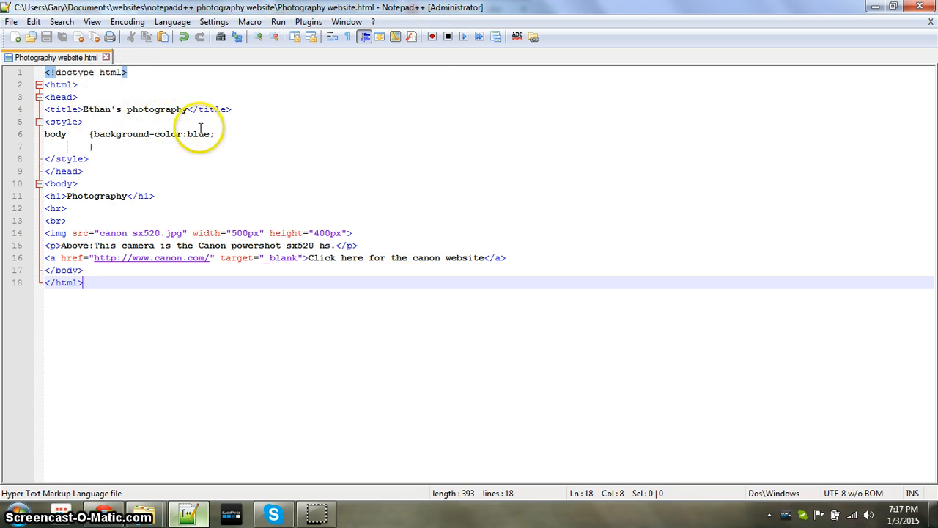
mouse_move(244, 159)
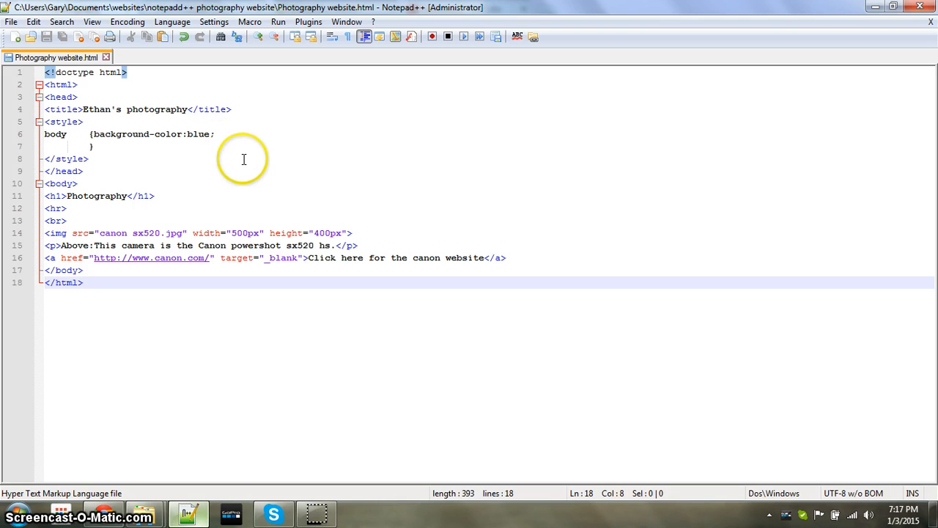